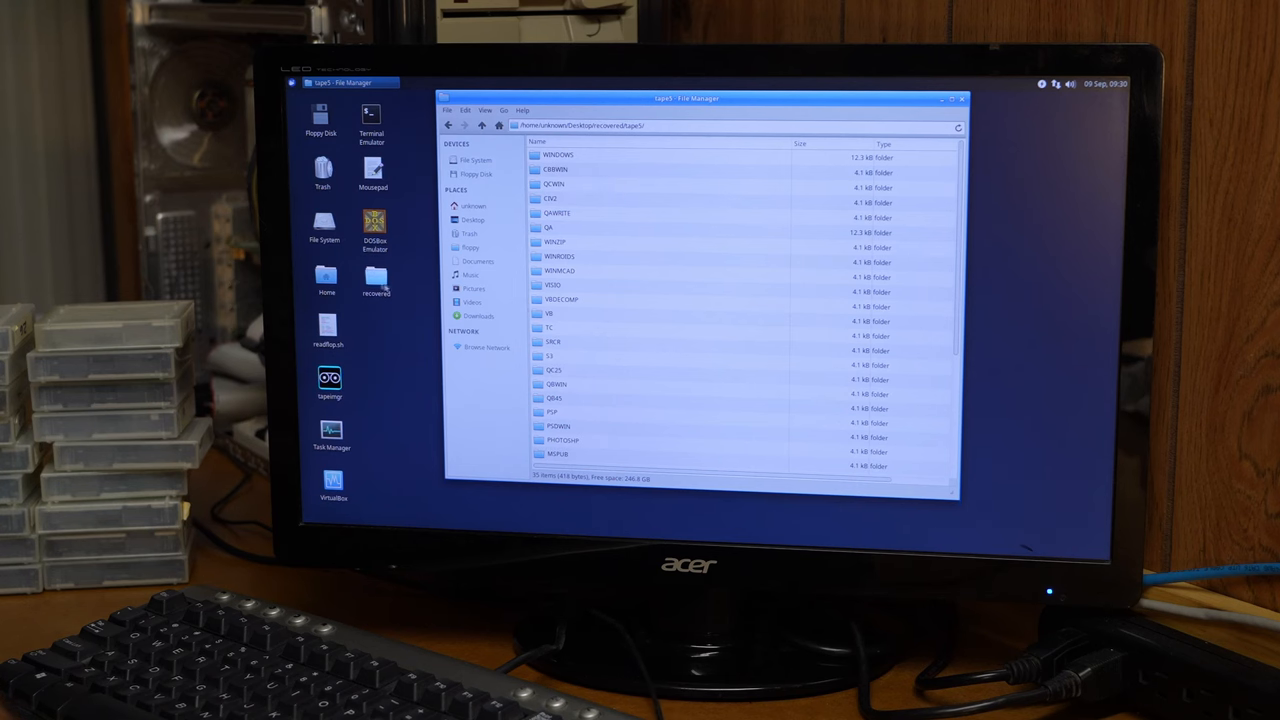
Step: Launch the restored Windows for Workgroups 3.11 install in DOSBox from Thunar
double_click(374, 224)
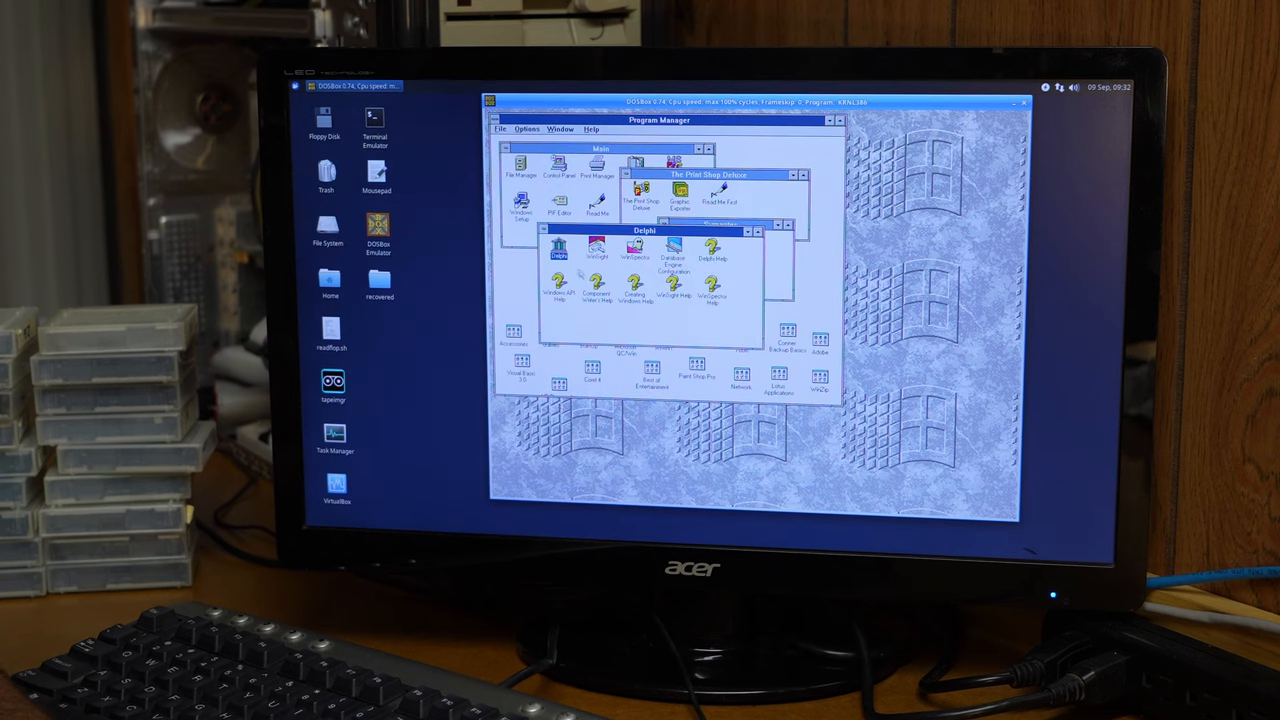
Step: Open the Conner tape backup program group in Program Manager
double_click(560, 248)
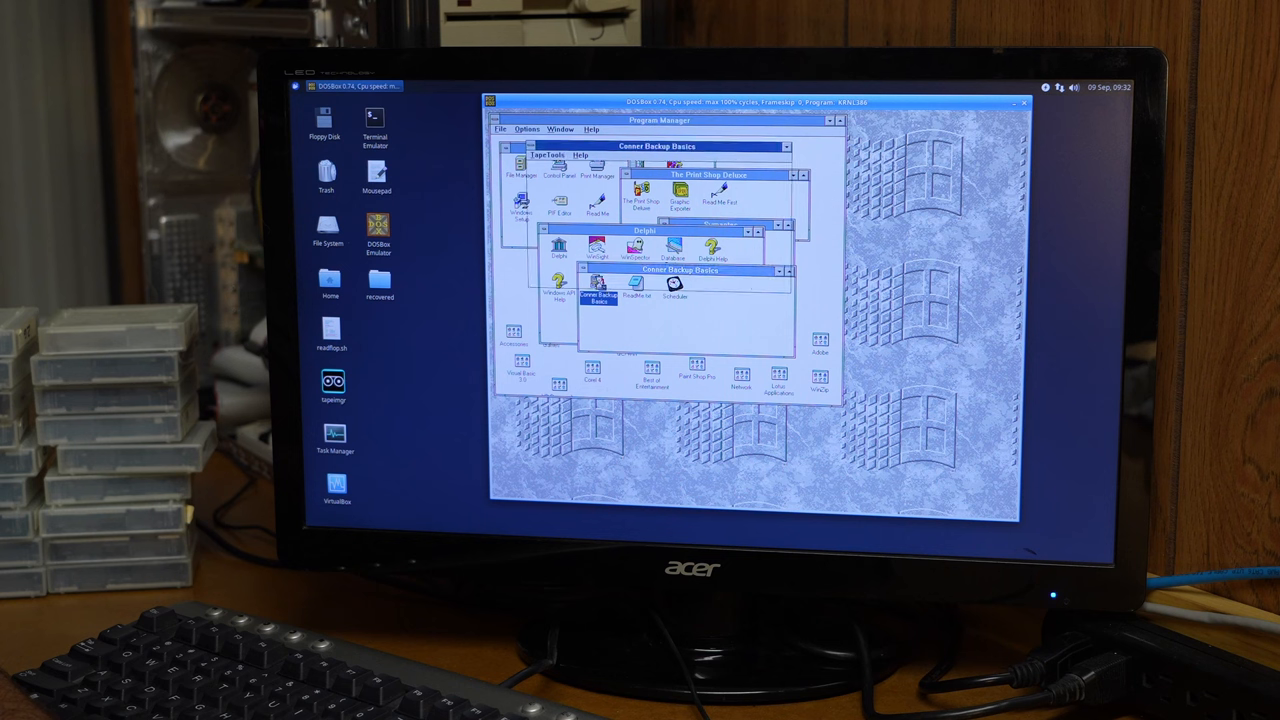
Step: Start the Conner tape backup, dismiss its no-tape-drive warning, and open Best of Entertainment
double_click(596, 288)
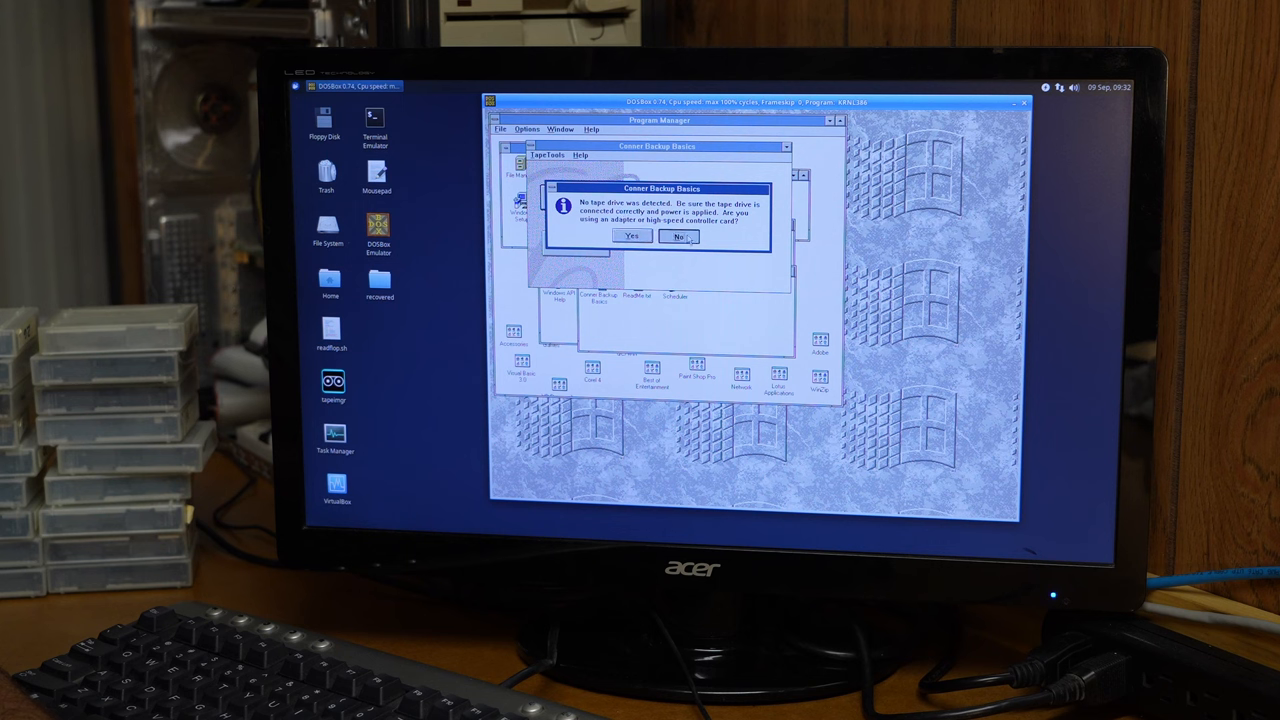
click(680, 236)
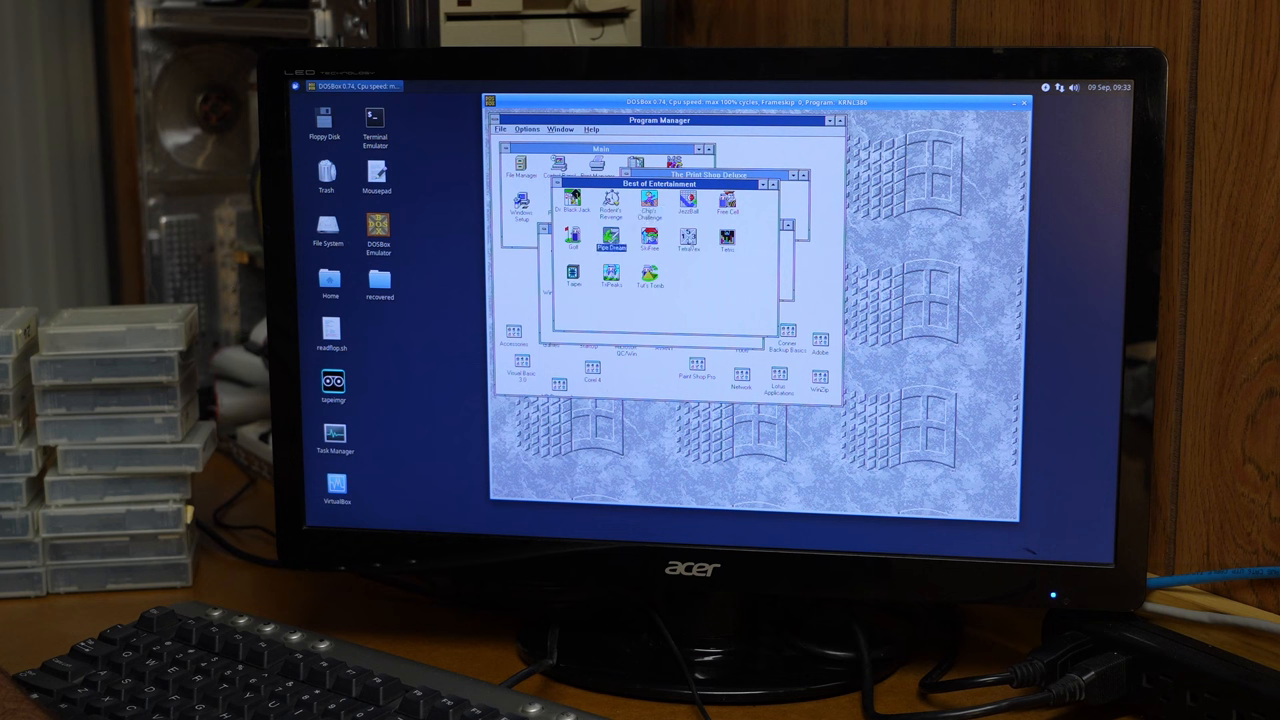
click(726, 240)
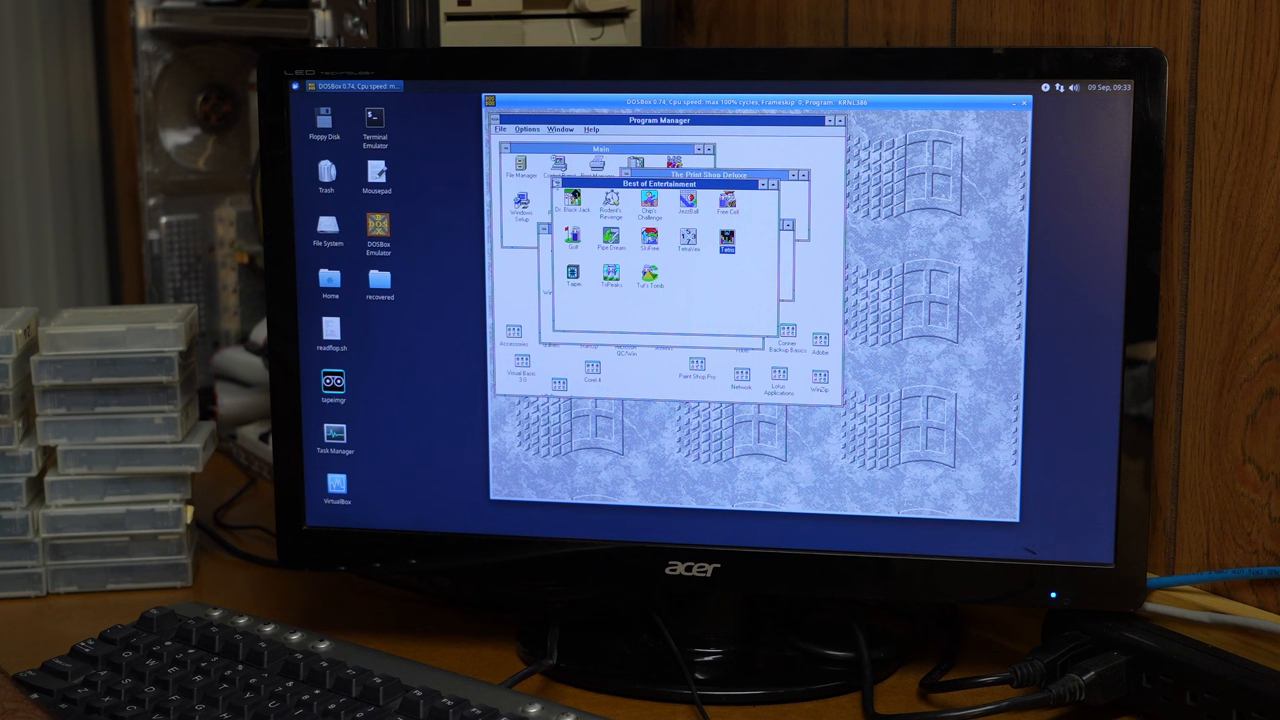